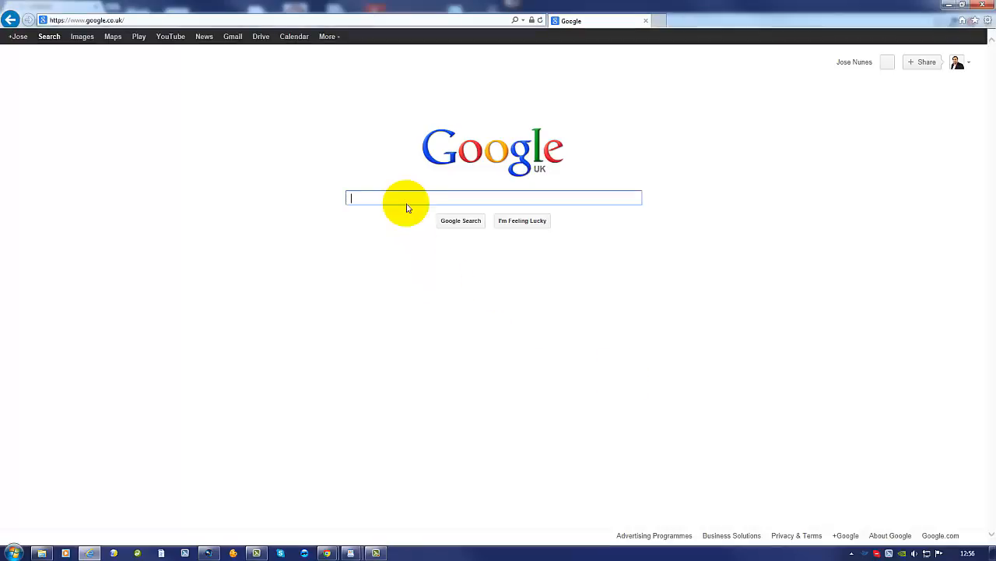
- Load 192.168.0.1 in Internet Explorer and start filling in the router's login prompt
{"action": "type", "text": "tplinklogin.net"}
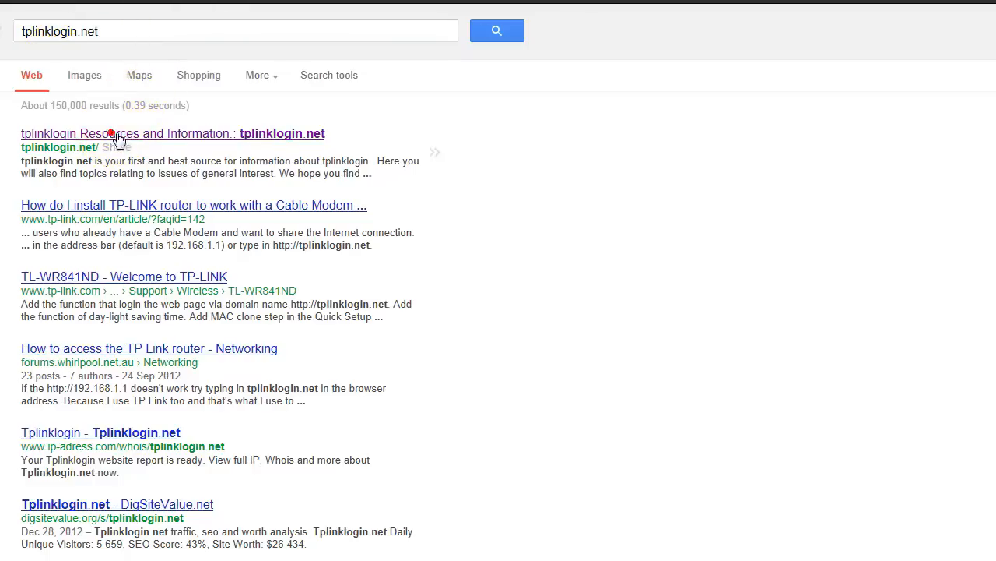
{"action": "left_click", "coordinate": [136, 133]}
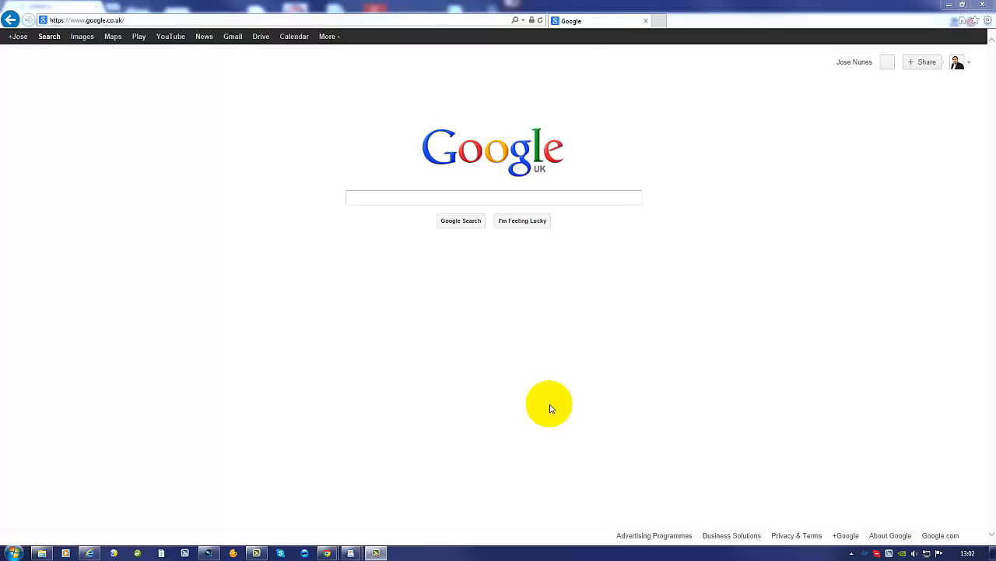
{"action": "mouse_move", "coordinate": [382, 369]}
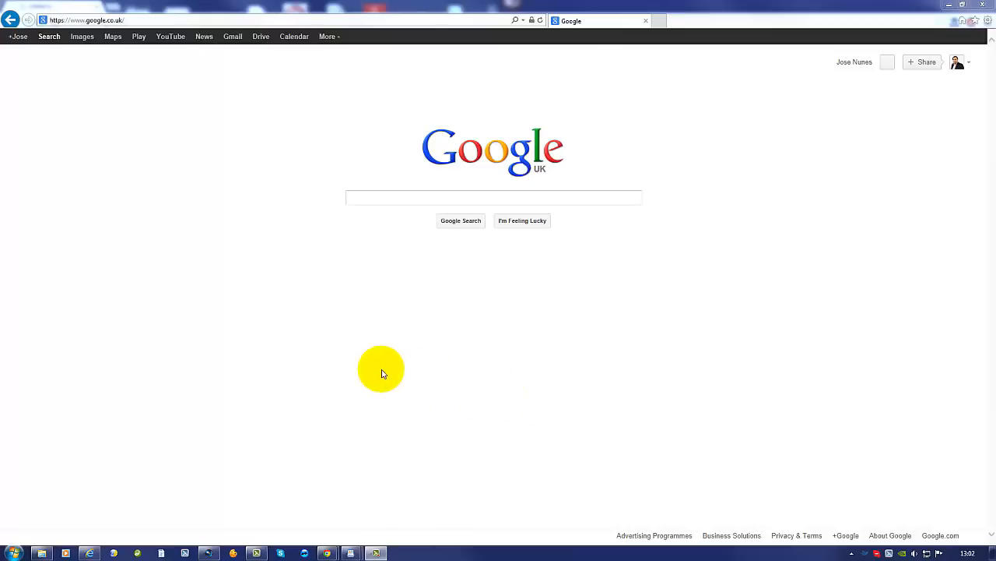
{"action": "left_click", "coordinate": [86, 20]}
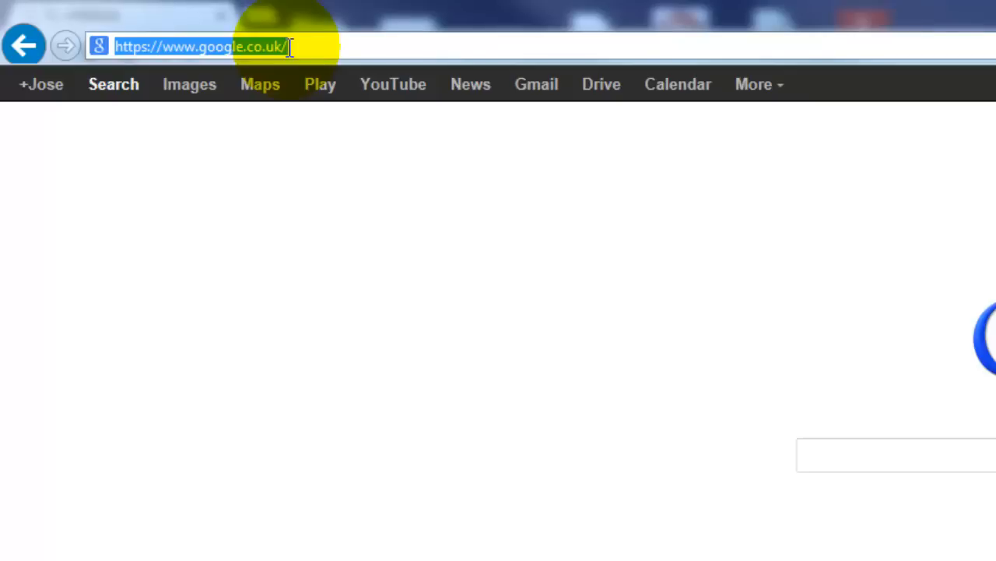
{"action": "right_click", "coordinate": [203, 46]}
{"action": "type", "text": "http://192.168.0.1/"}
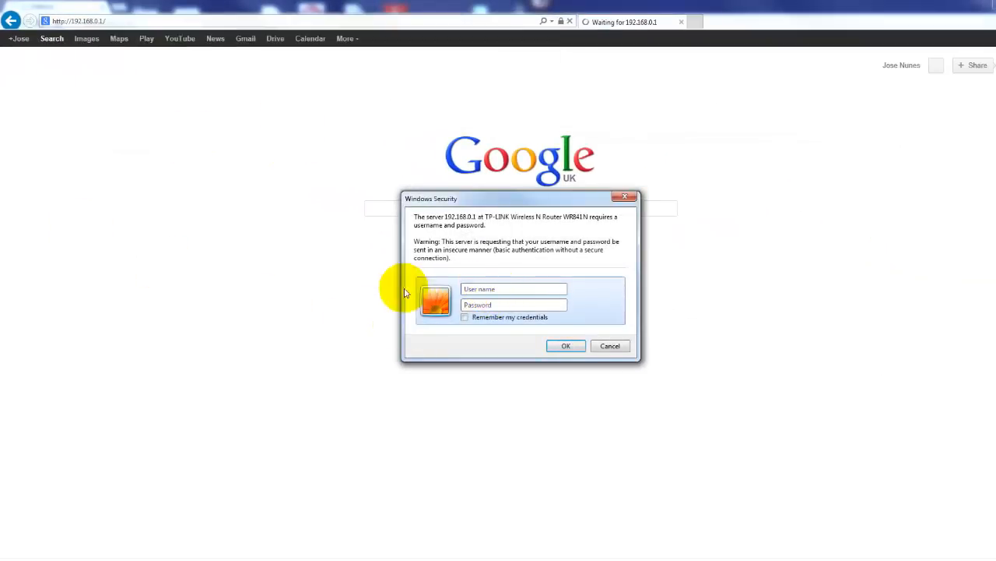
{"action": "mouse_move", "coordinate": [356, 296]}
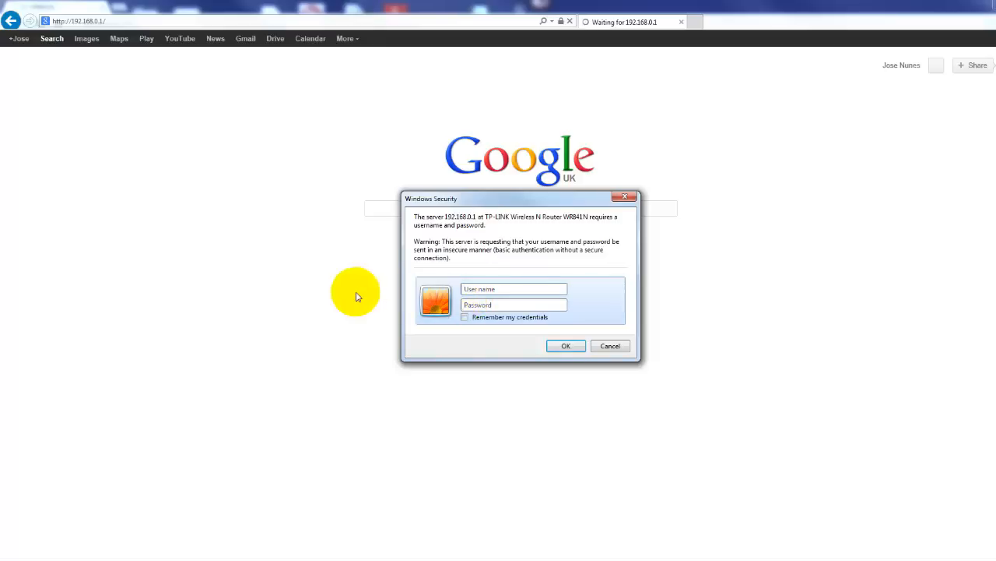
{"action": "left_click", "coordinate": [566, 346]}
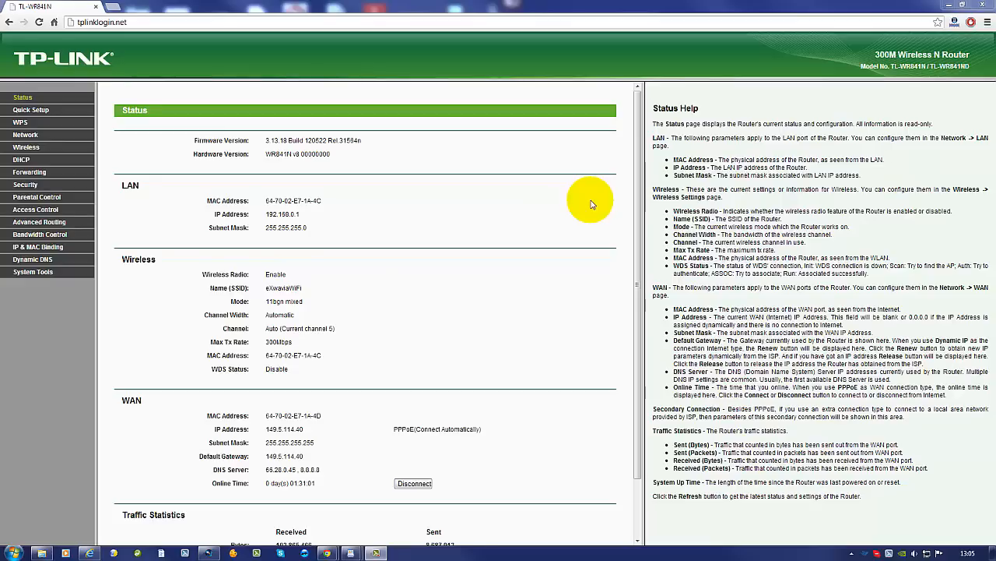
{"action": "mouse_move", "coordinate": [313, 115]}
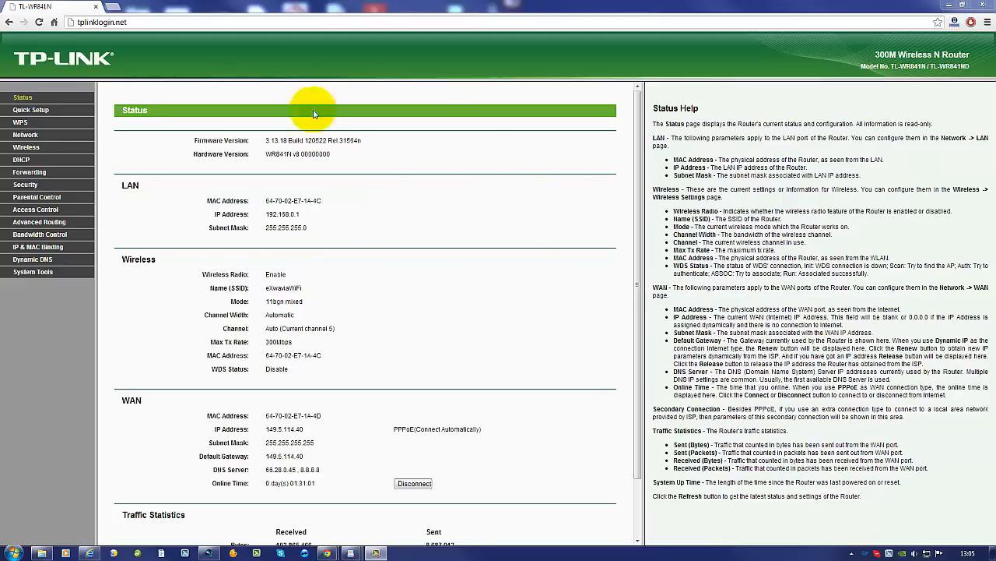
{"action": "mouse_move", "coordinate": [459, 183]}
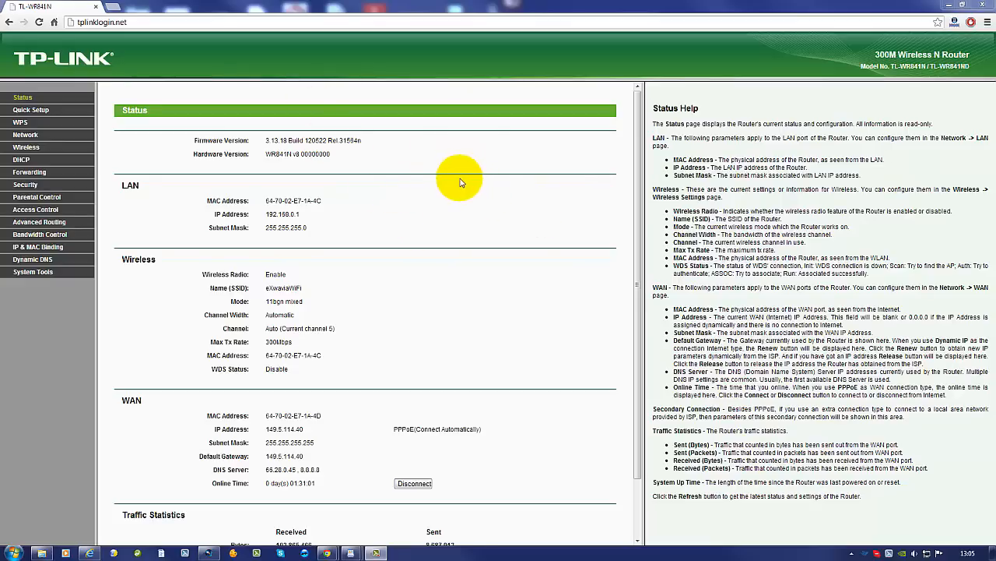
{"action": "mouse_move", "coordinate": [457, 181]}
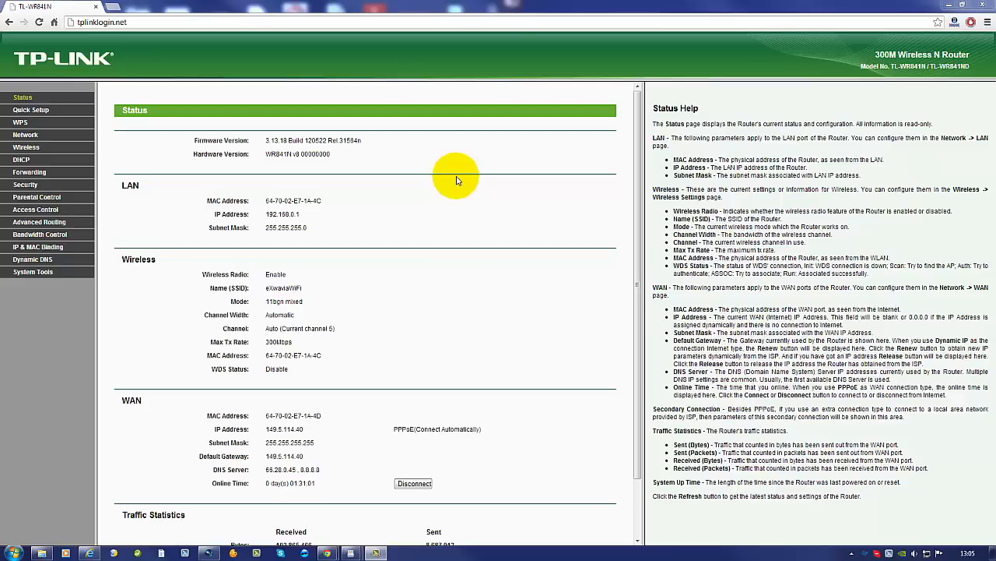
{"action": "mouse_move", "coordinate": [432, 169]}
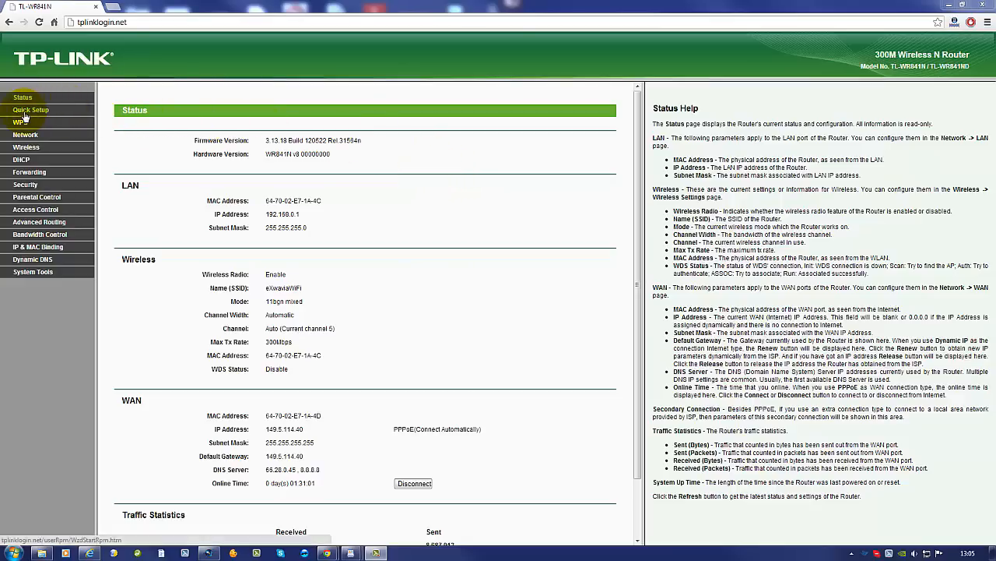
- Step through Quick Setup with Auto-Detect, accepting the PPPoE login details
{"action": "left_click", "coordinate": [31, 109]}
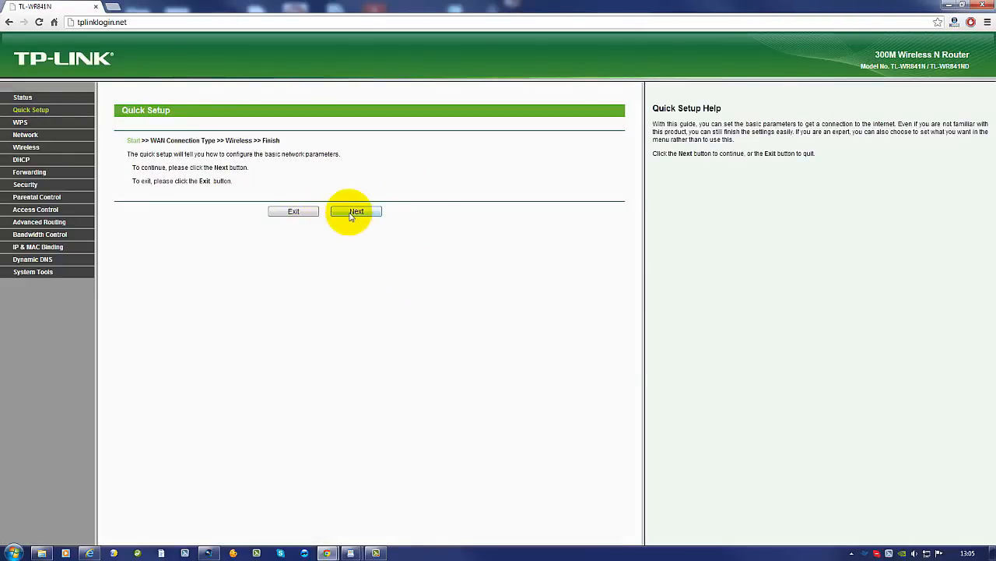
{"action": "left_click", "coordinate": [355, 211]}
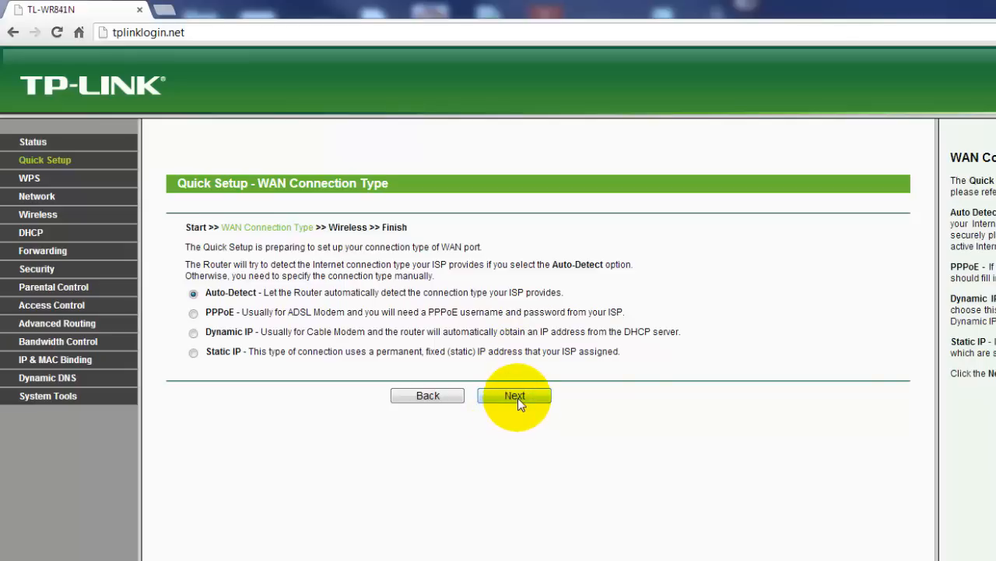
{"action": "left_click", "coordinate": [515, 395]}
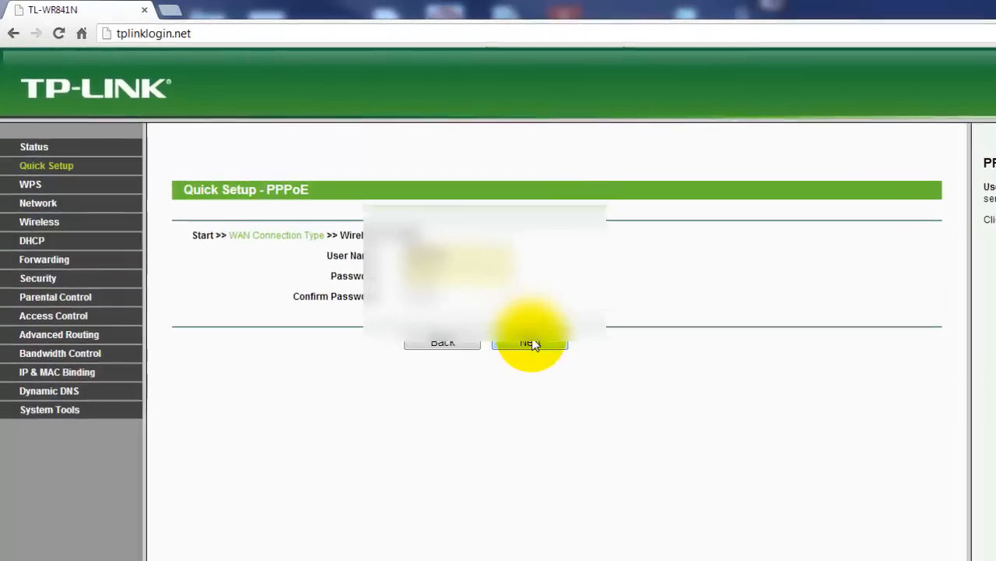
{"action": "left_click", "coordinate": [530, 344]}
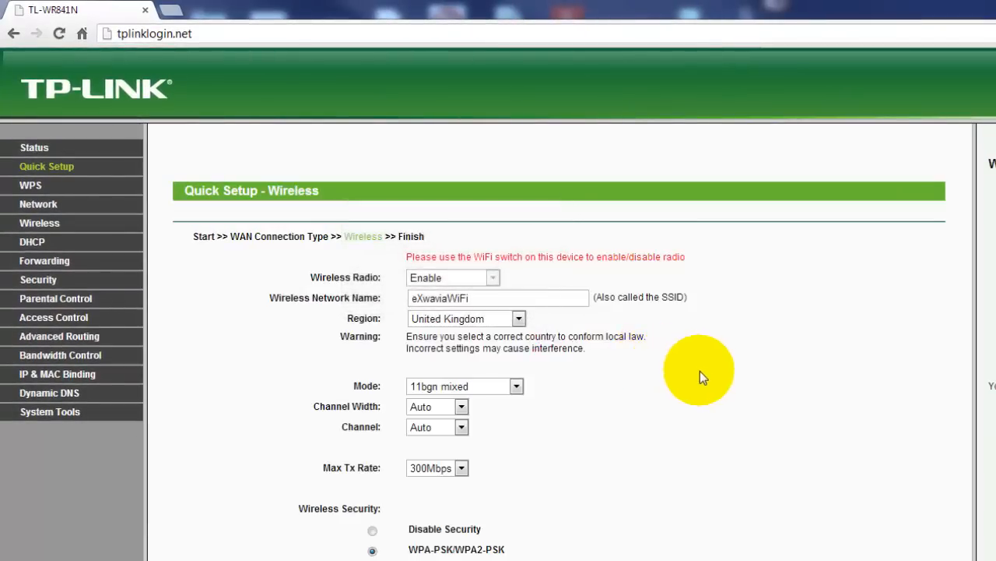
{"action": "mouse_move", "coordinate": [737, 335]}
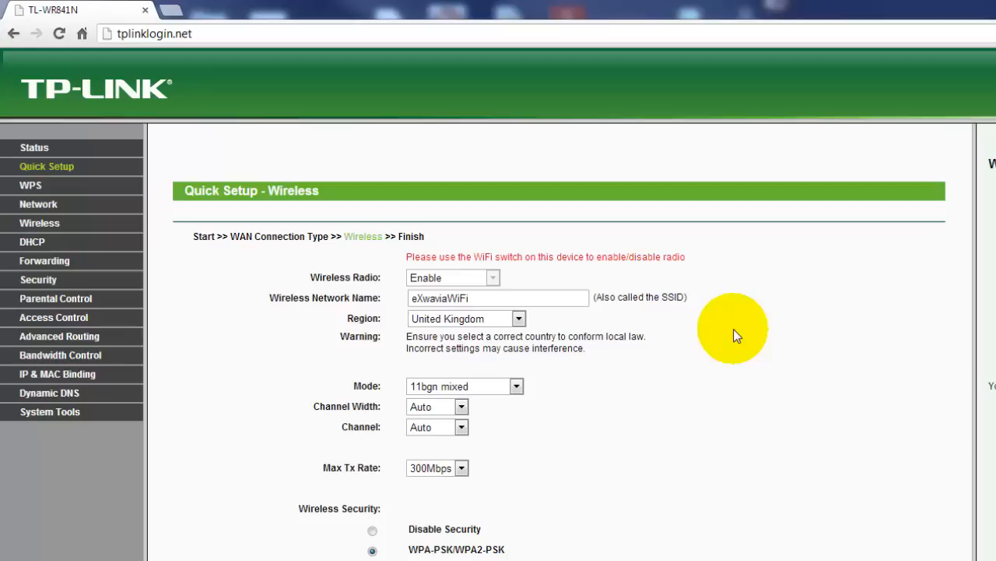
{"action": "mouse_move", "coordinate": [784, 344]}
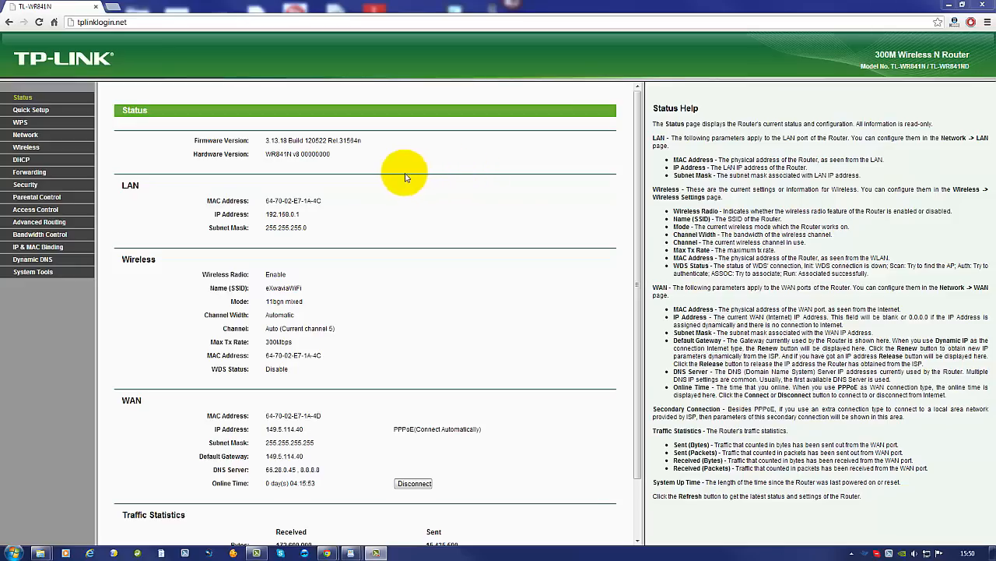
{"action": "mouse_move", "coordinate": [275, 169]}
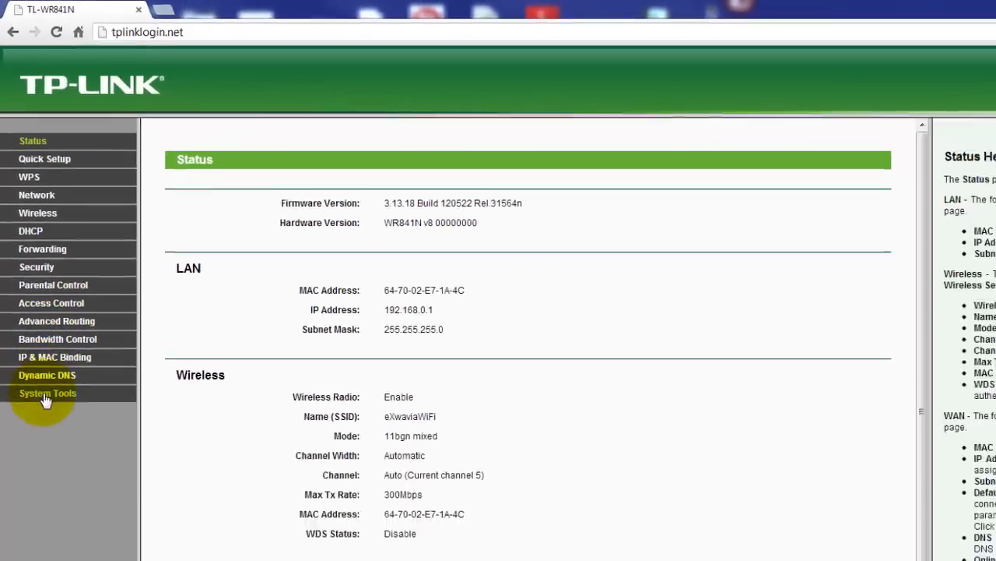
- Open System Tools > Firmware Upgrade to view the current firmware and hardware versions
{"action": "left_click", "coordinate": [46, 394]}
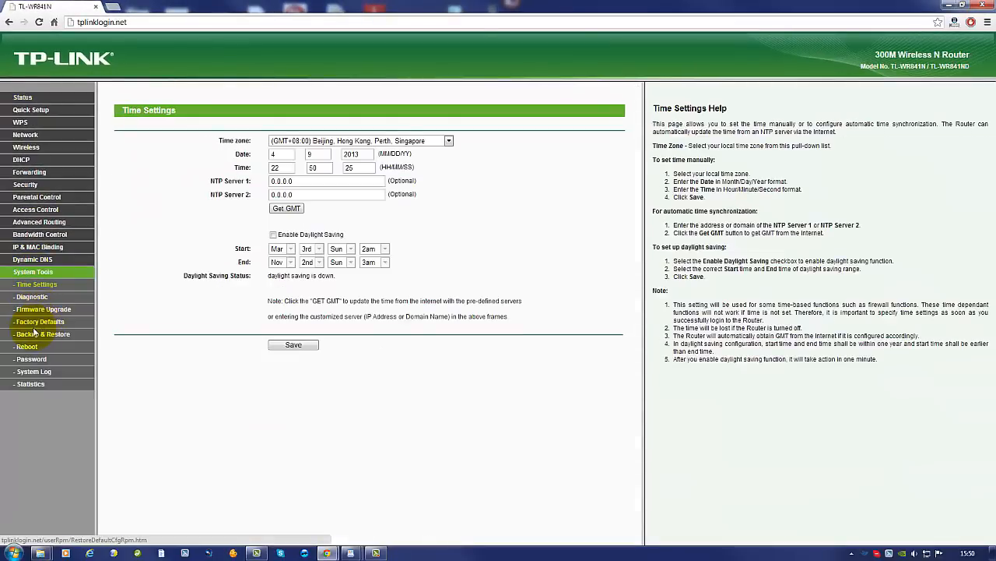
{"action": "left_click", "coordinate": [43, 309]}
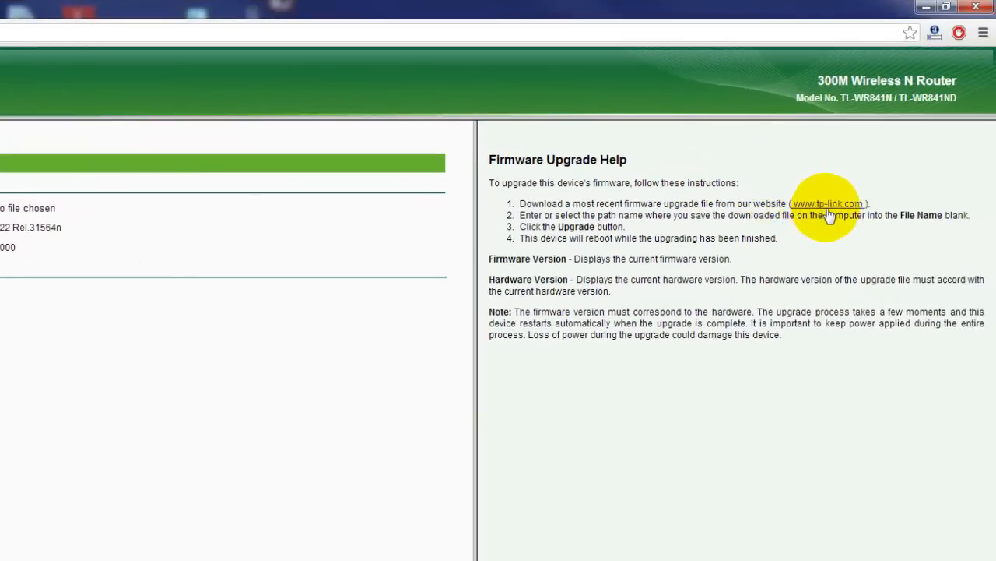
{"action": "left_click", "coordinate": [828, 203]}
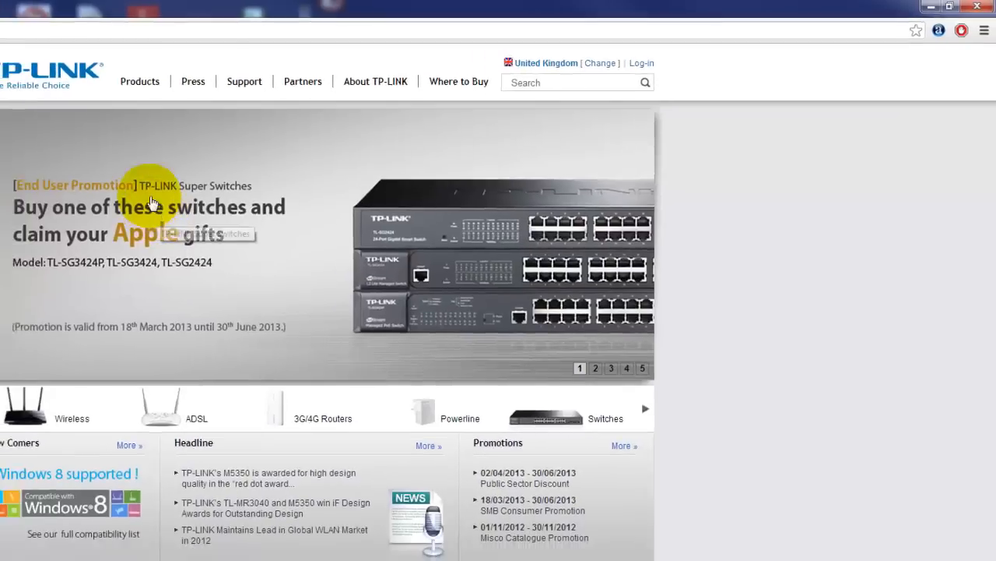
{"action": "left_click", "coordinate": [343, 70]}
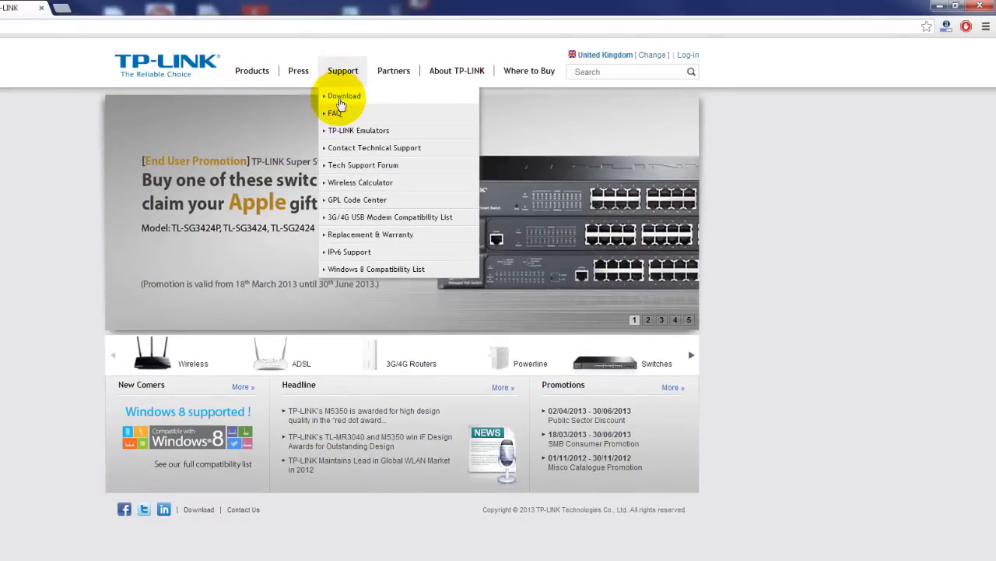
{"action": "left_click", "coordinate": [343, 96]}
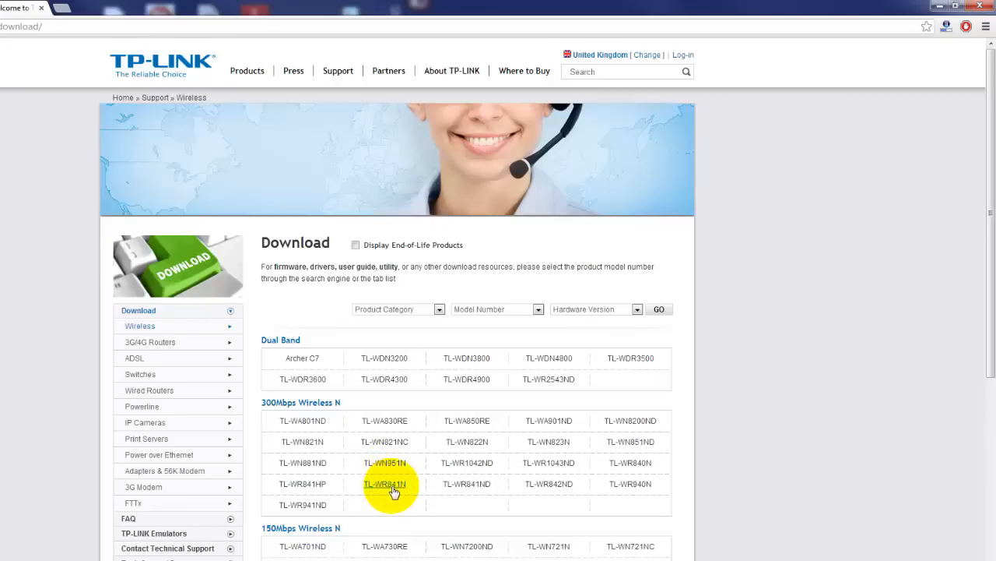
{"action": "left_click", "coordinate": [392, 484]}
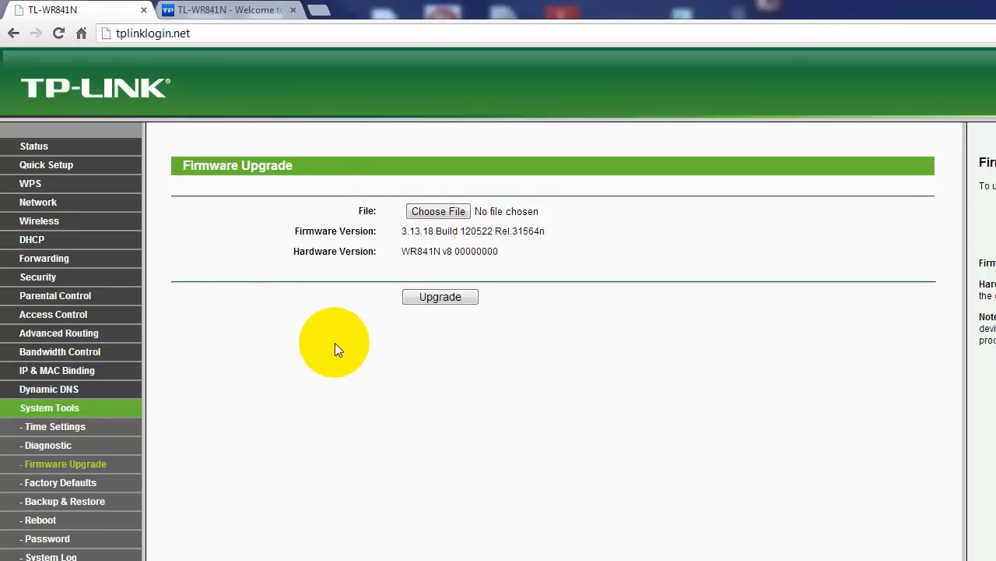
{"action": "left_click", "coordinate": [226, 10]}
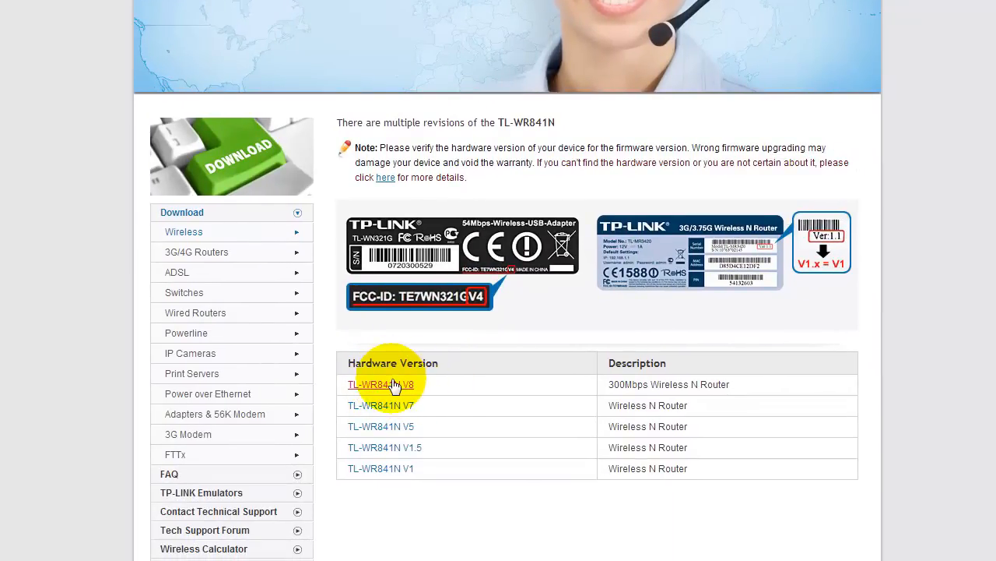
- Open the V8 firmware downloads, then browse the desktop for a firmware file to upload
{"action": "left_click", "coordinate": [379, 384]}
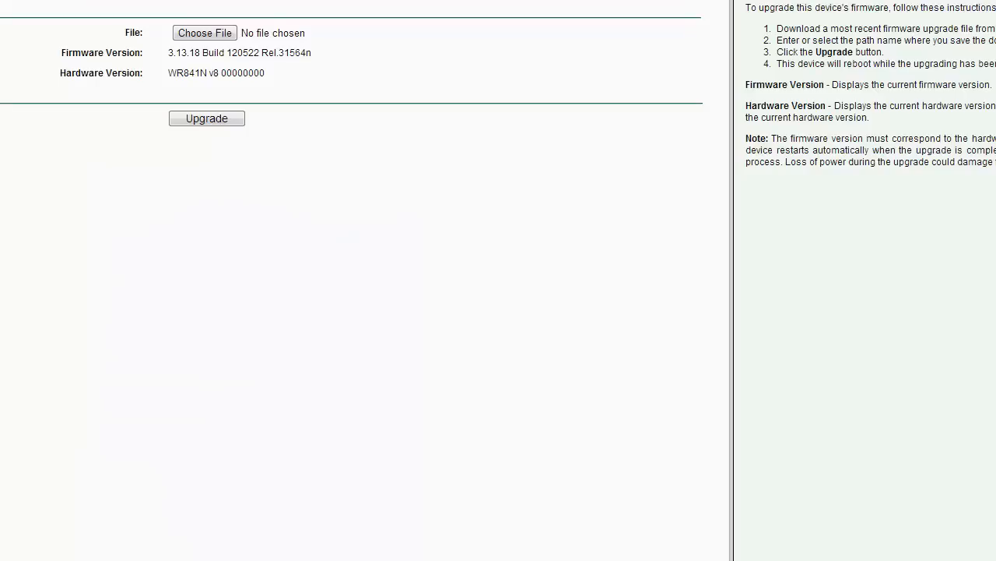
{"action": "left_click", "coordinate": [205, 32]}
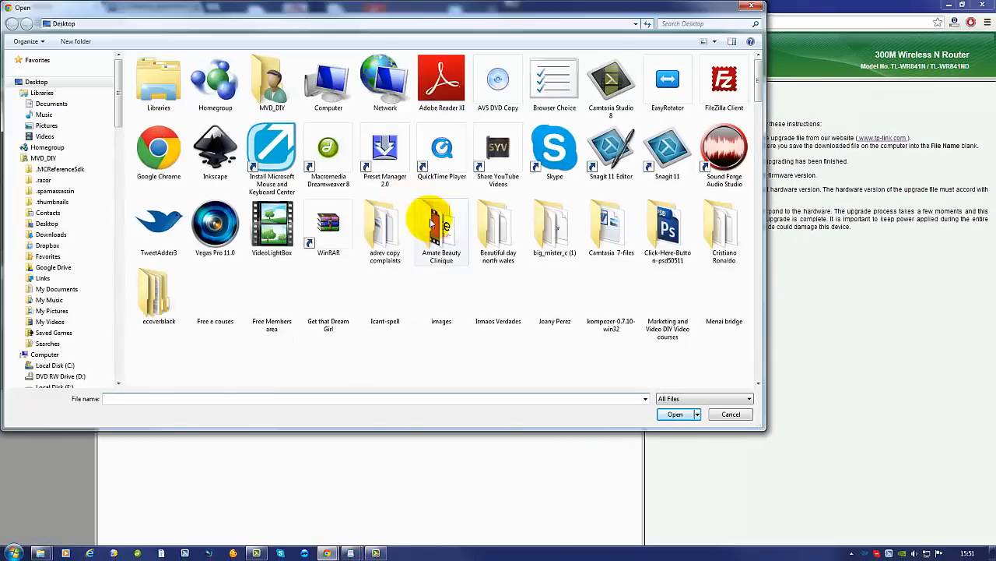
{"action": "scroll", "scroll_direction": "down", "scroll_amount": 3}
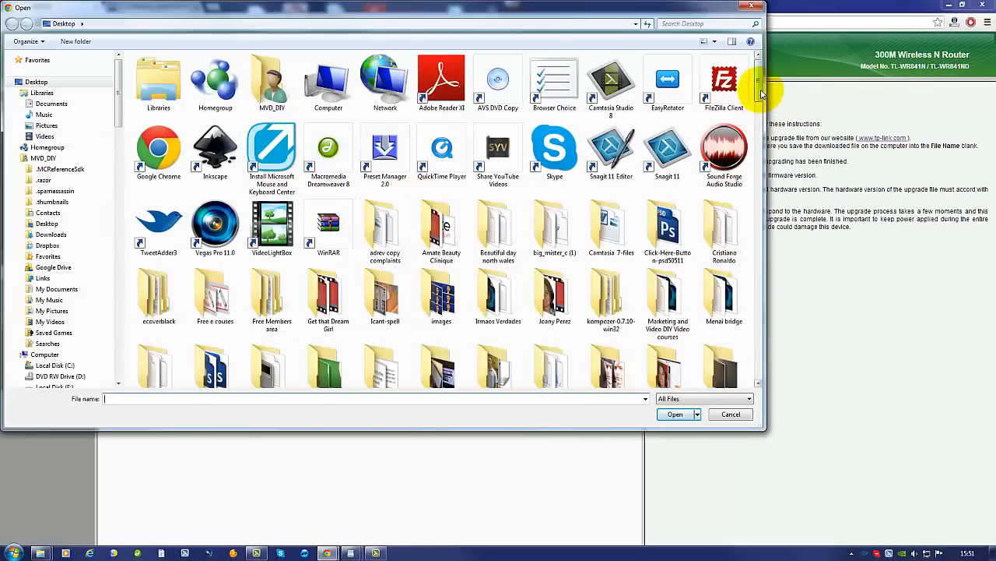
{"action": "scroll", "scroll_direction": "down", "scroll_amount": 3}
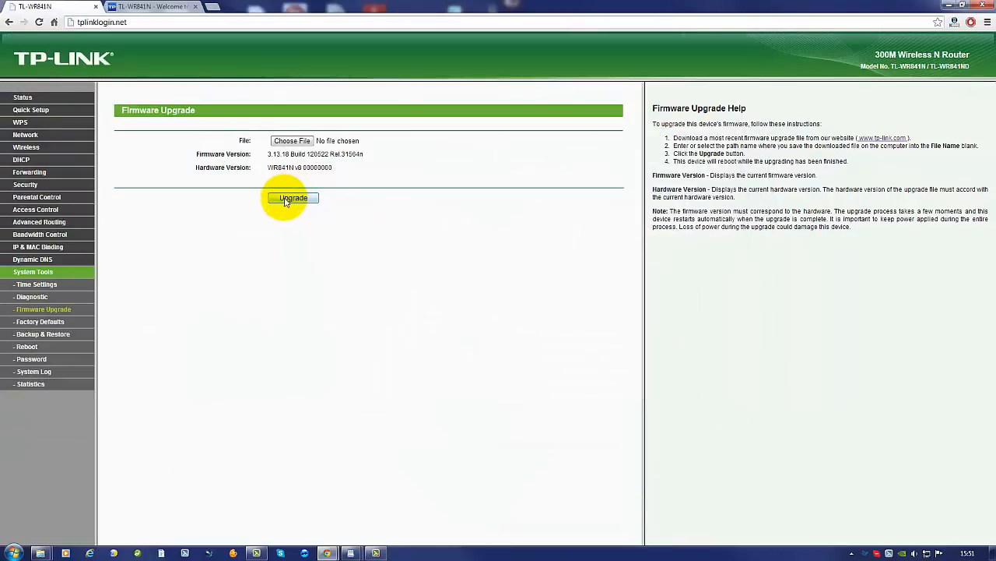
{"action": "mouse_move", "coordinate": [334, 304]}
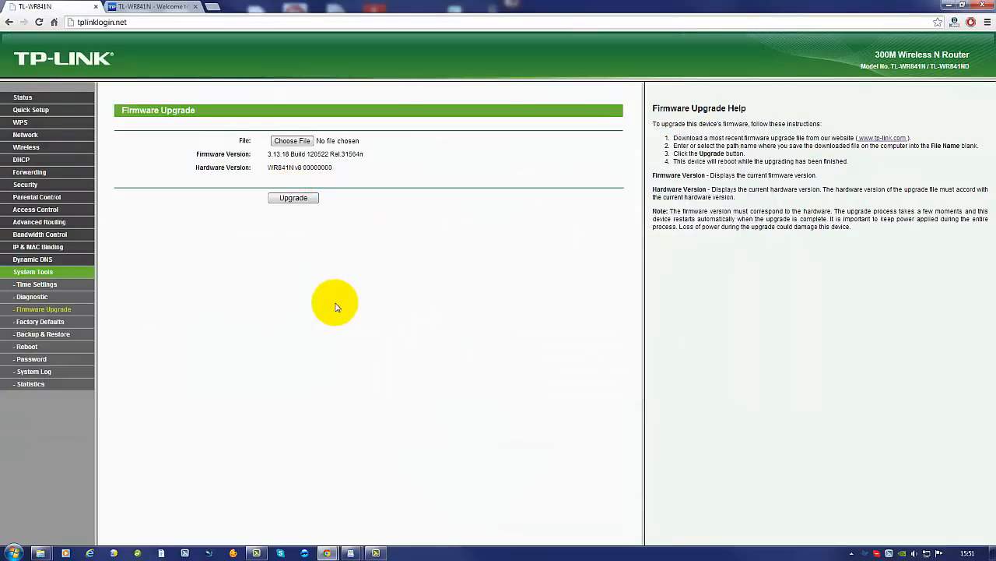